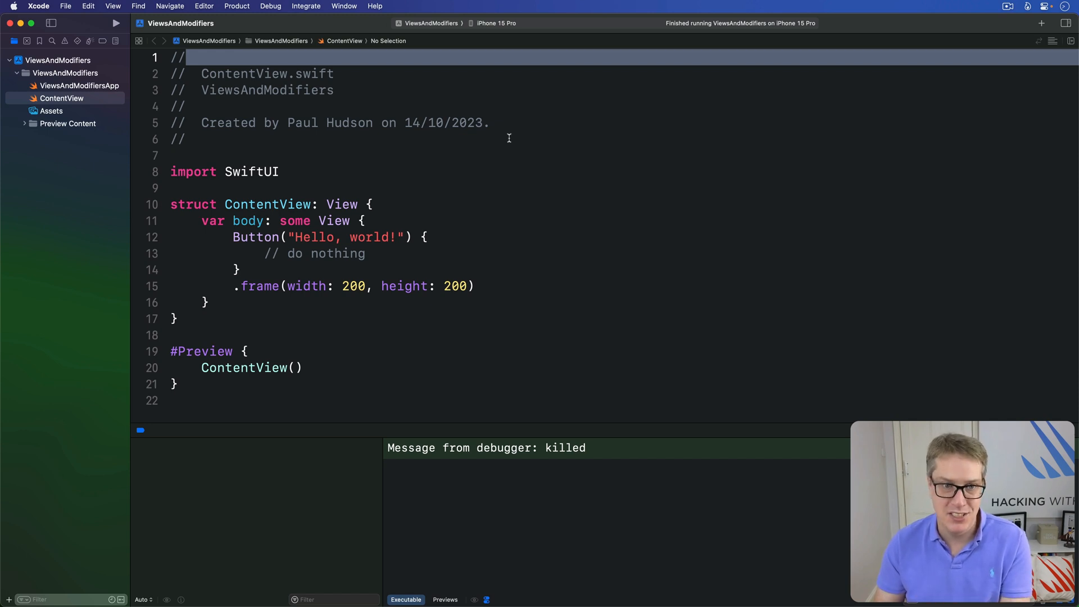
- Add .background(.red) on a new line above the button's 200-by-200 .frame
left_click_drag(232, 236, 473, 286)
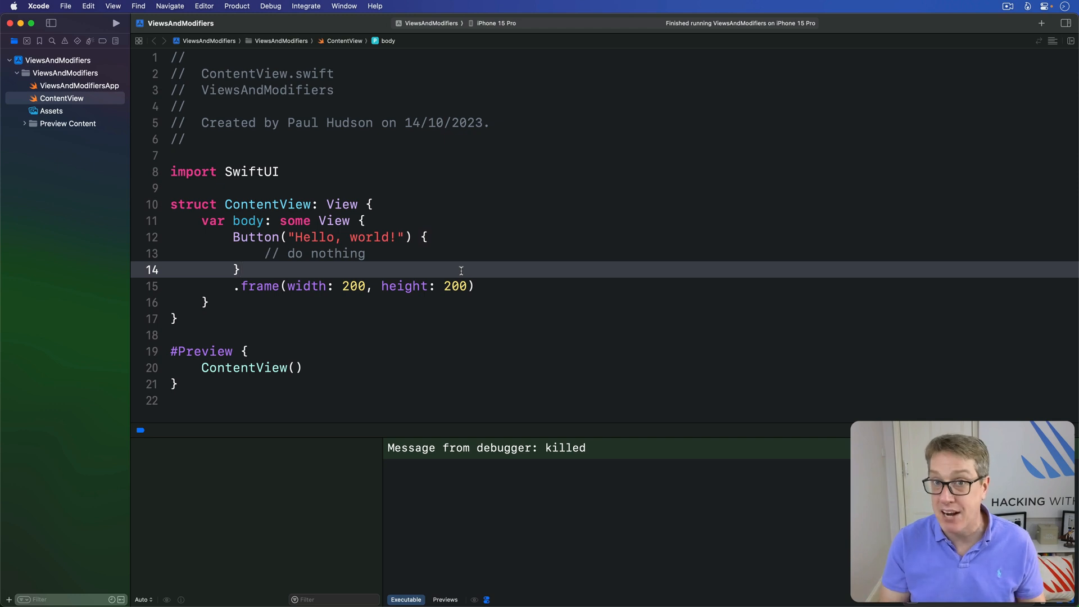
type(".background(.red")
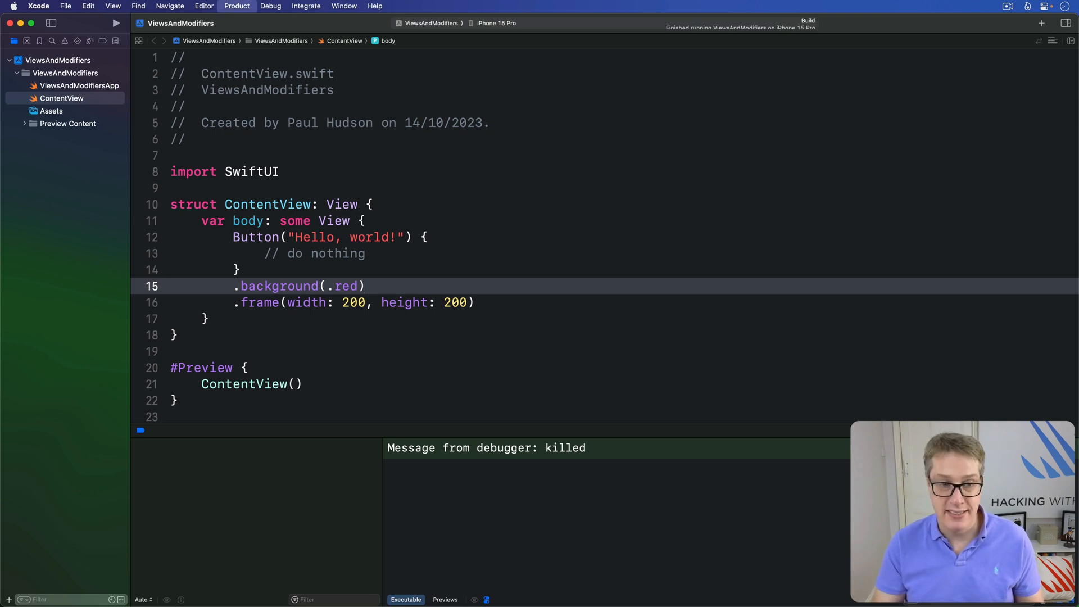
- Run ViewsAndModifiers with the red background on the iPhone 15 Pro simulator
left_click(116, 23)
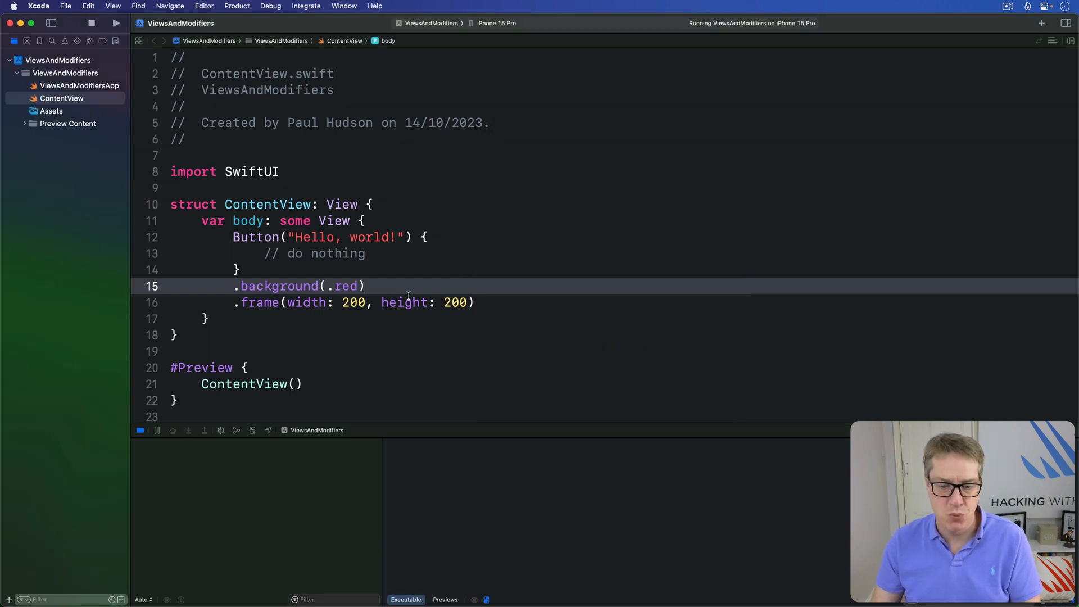
- Replace the button's // do nothing comment with print(type(of: self.body))
left_click(396, 254)
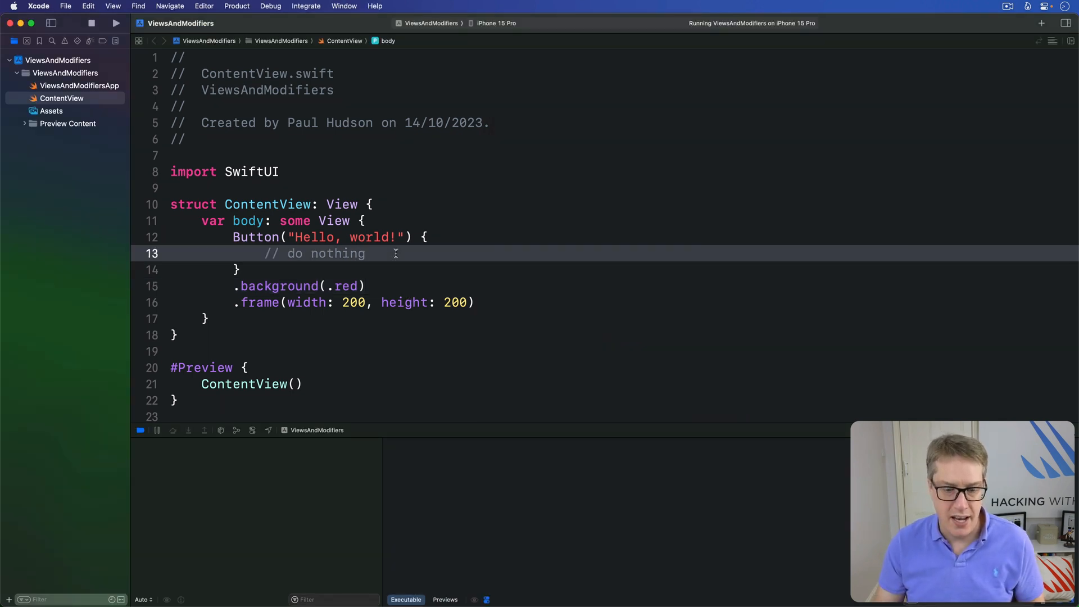
double_click(325, 253)
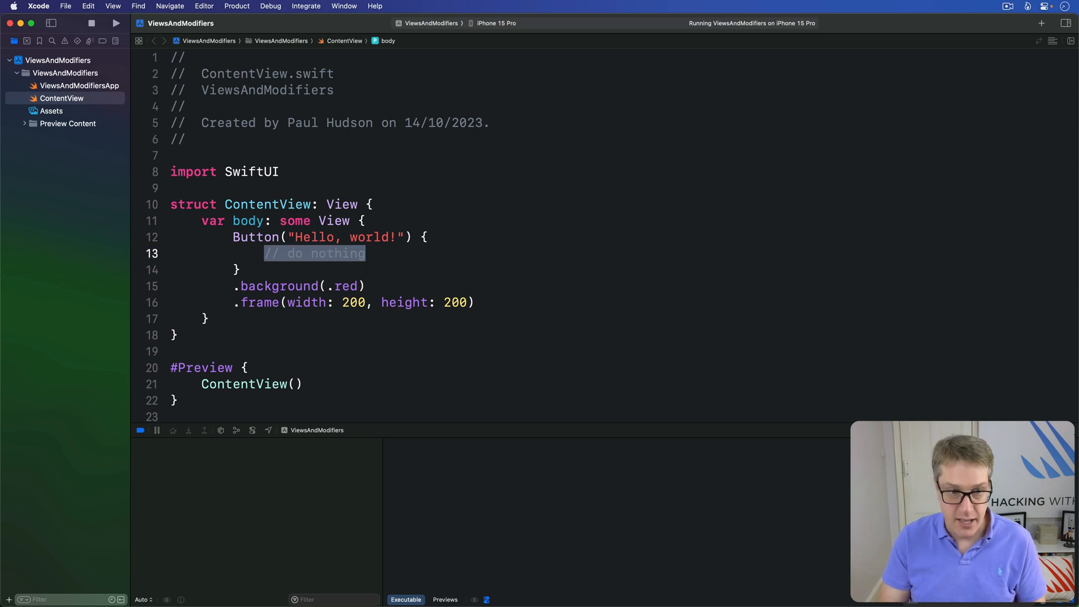
type("print(type(of: self.bo")
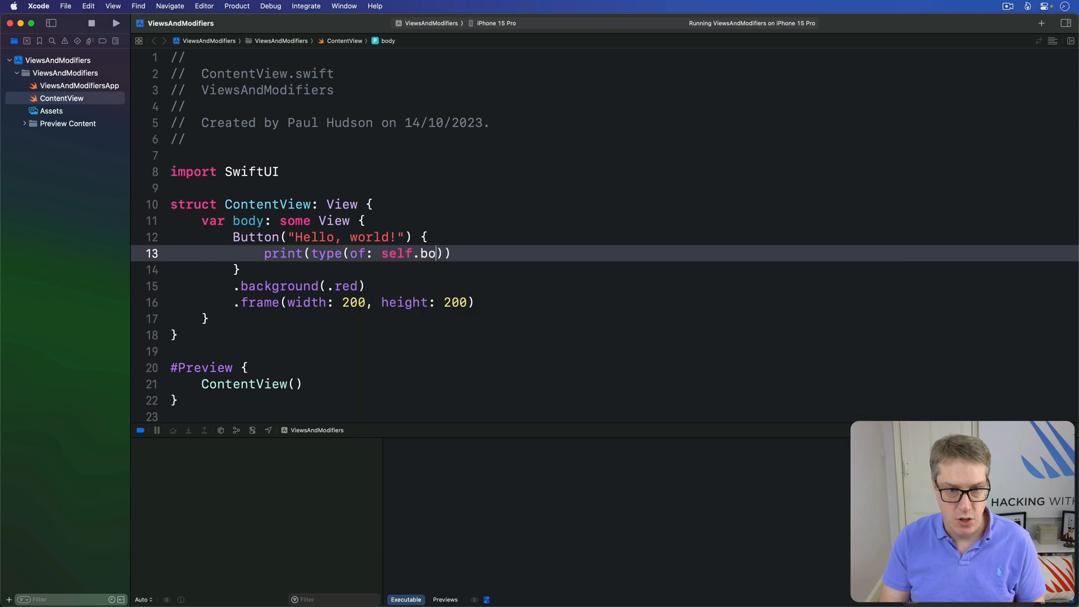
type("dy")
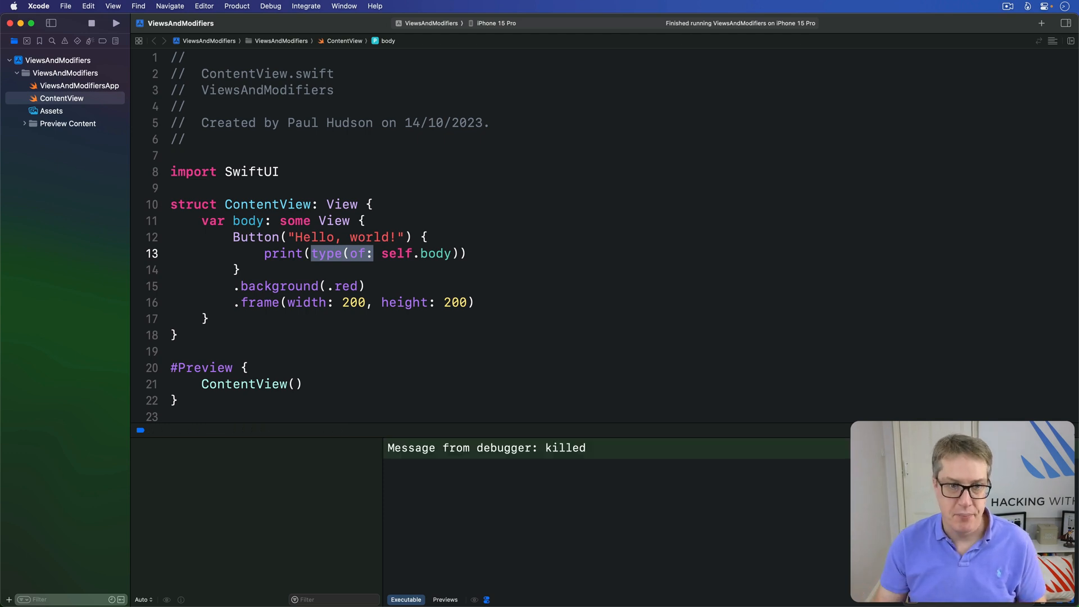
- Rerun the app to print the nested ModifiedContent wrapping Button<Text>
left_click(116, 23)
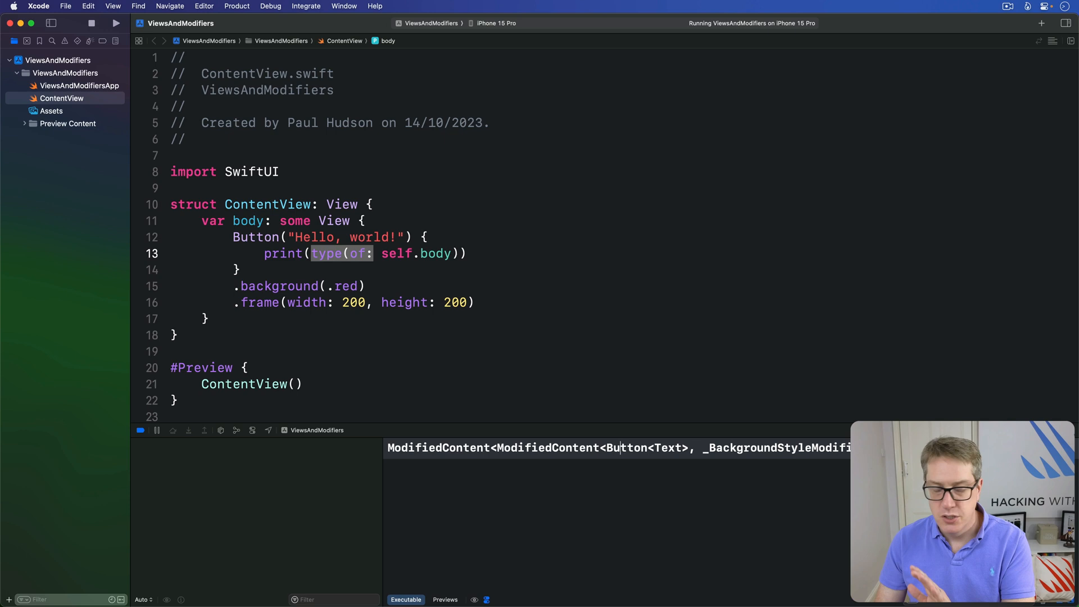
mouse_move(697, 532)
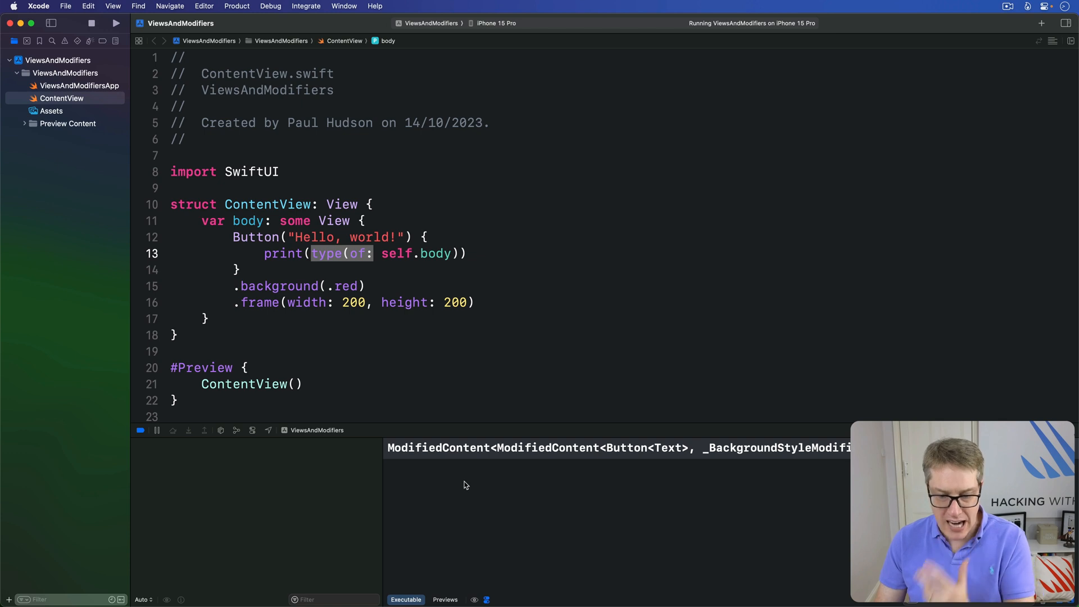
mouse_move(467, 462)
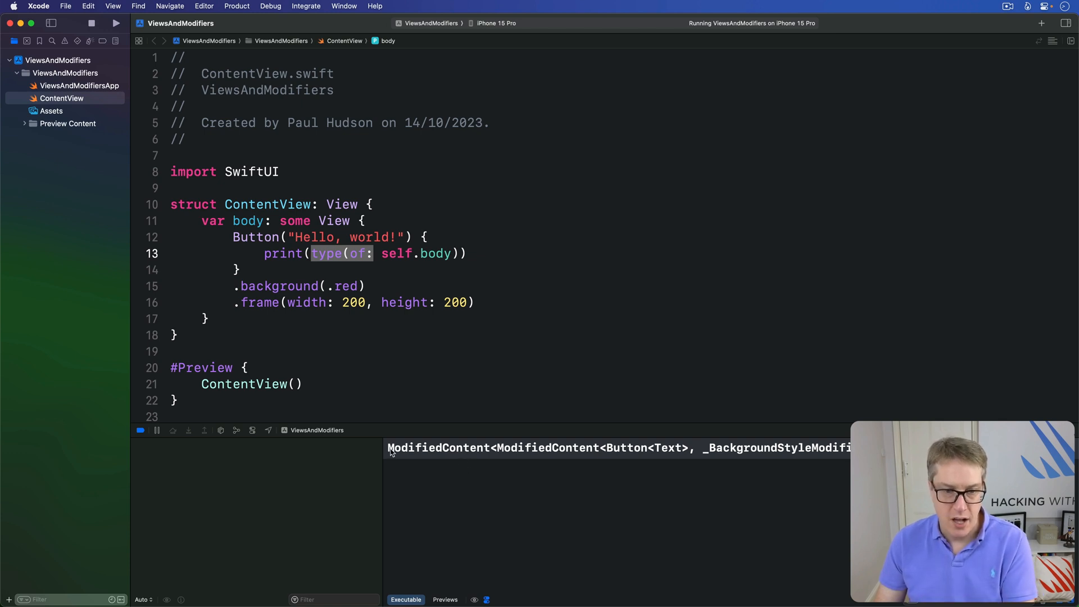
double_click(435, 447)
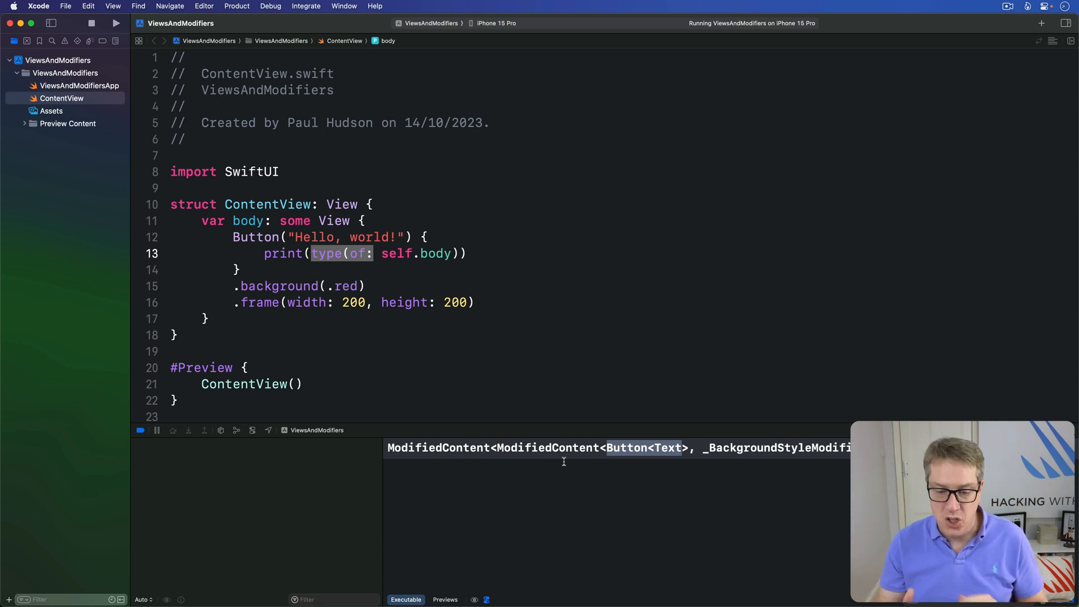
mouse_move(643, 460)
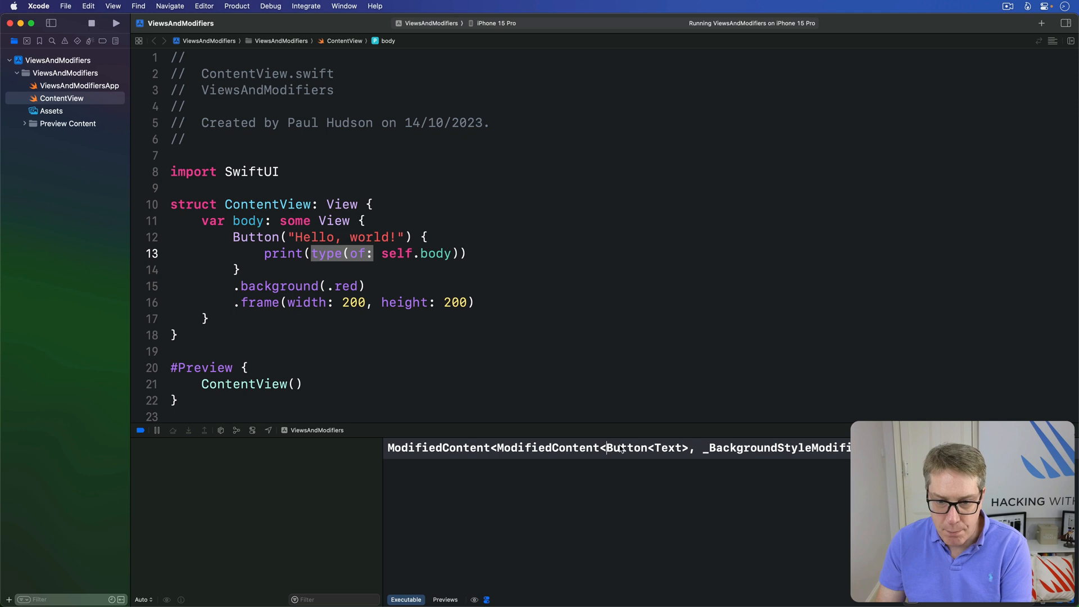
double_click(629, 447)
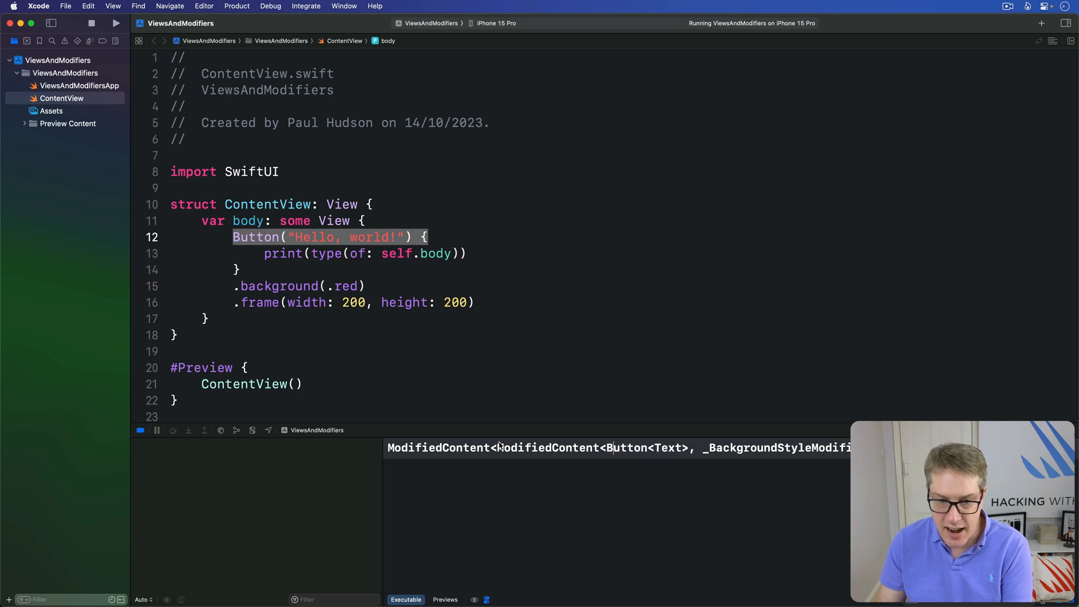
double_click(547, 448)
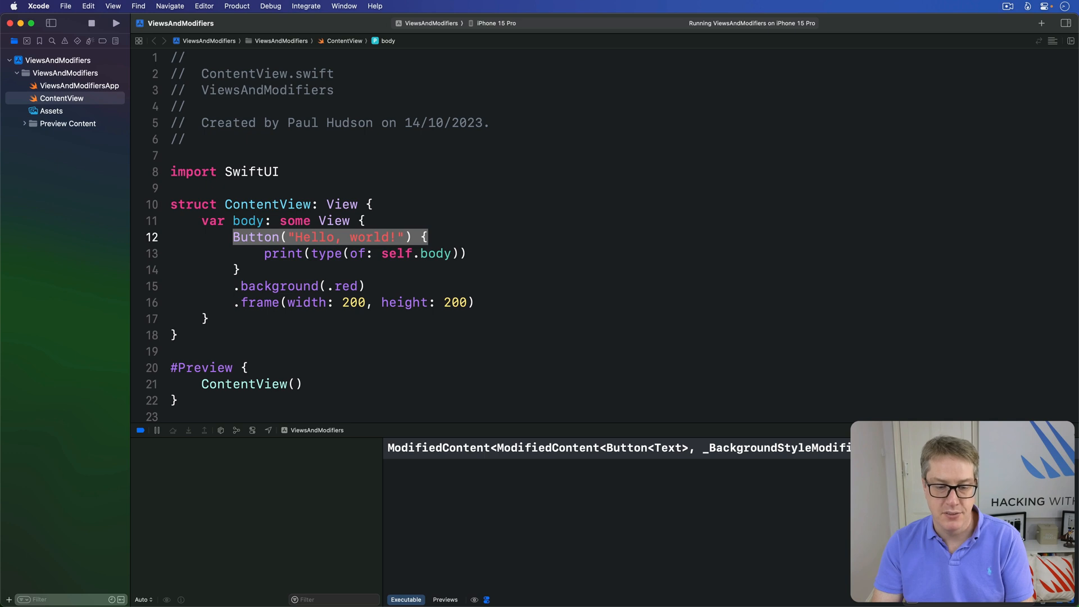
mouse_move(898, 416)
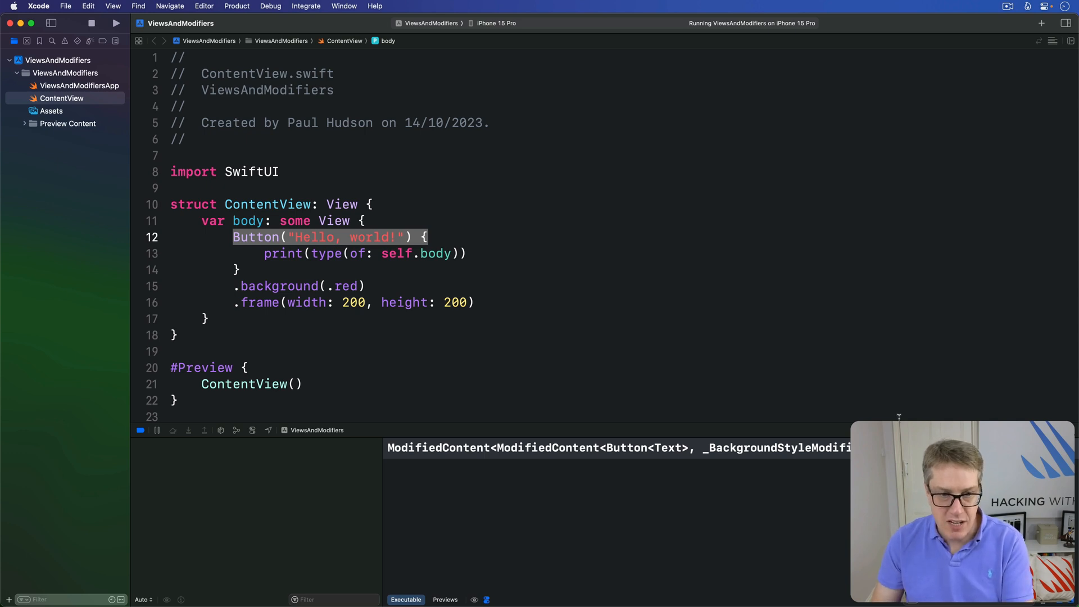
- Move .background(.red) below the 200-by-200 frame and rerun the app
left_click(467, 286)
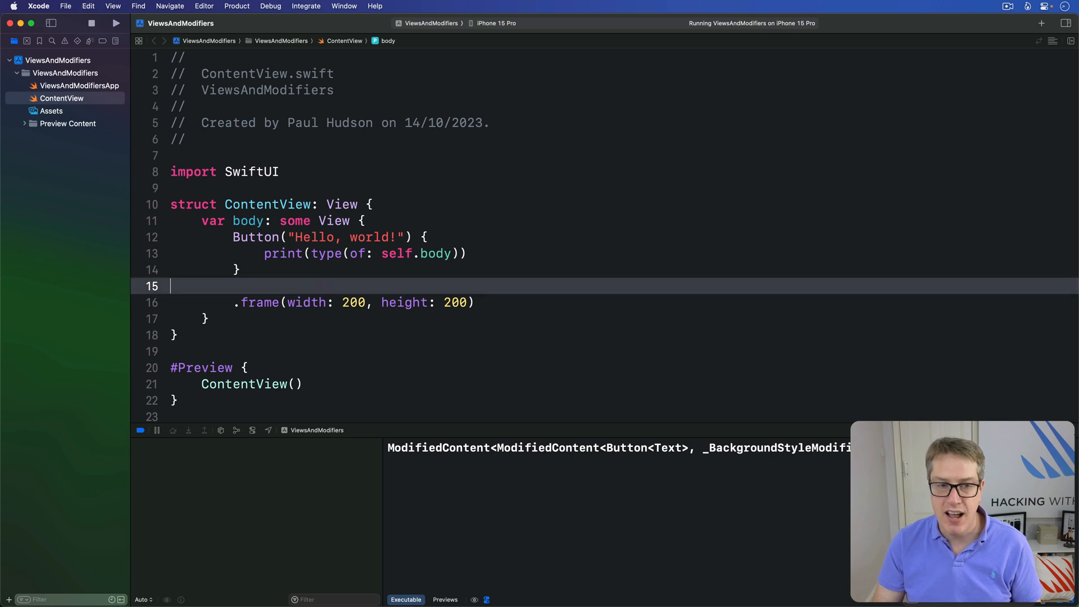
type(".background(.red)")
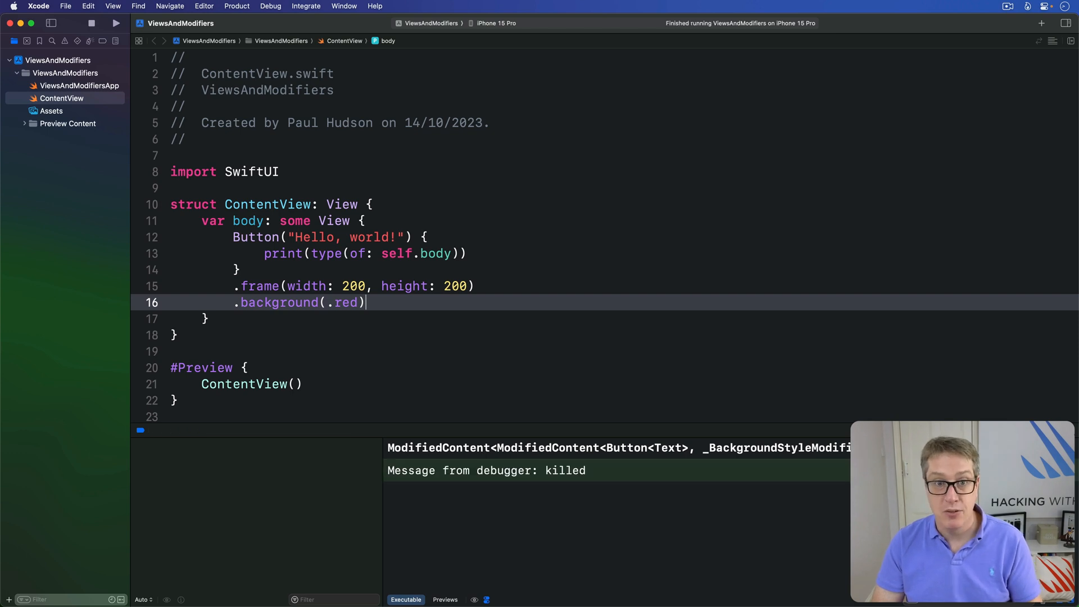
left_click(116, 23)
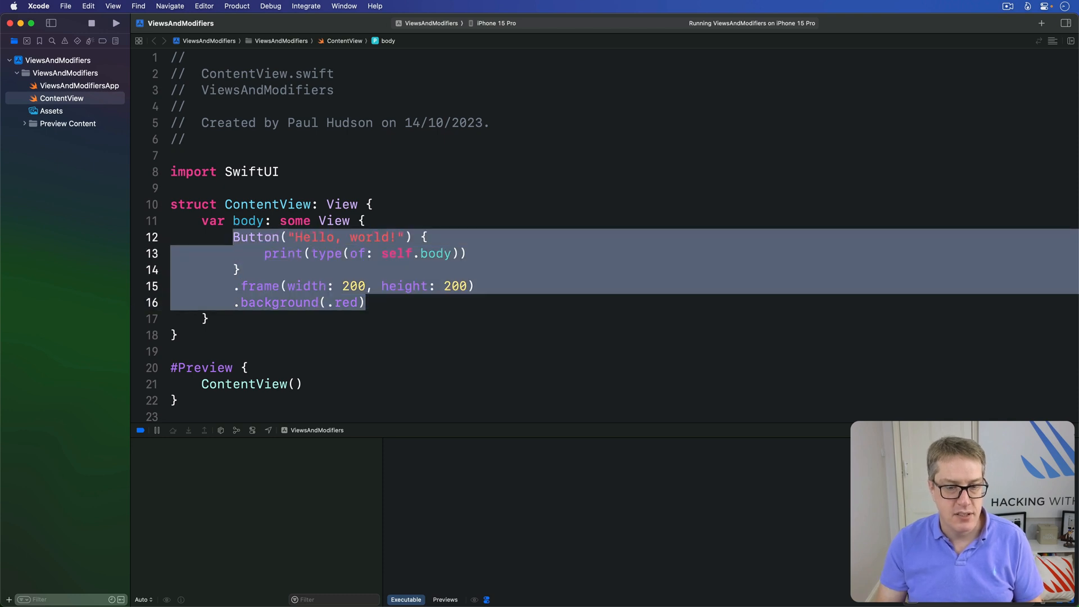
- Replace the button with Text("Hello, world!") plus padding and a red background
type("Tex")
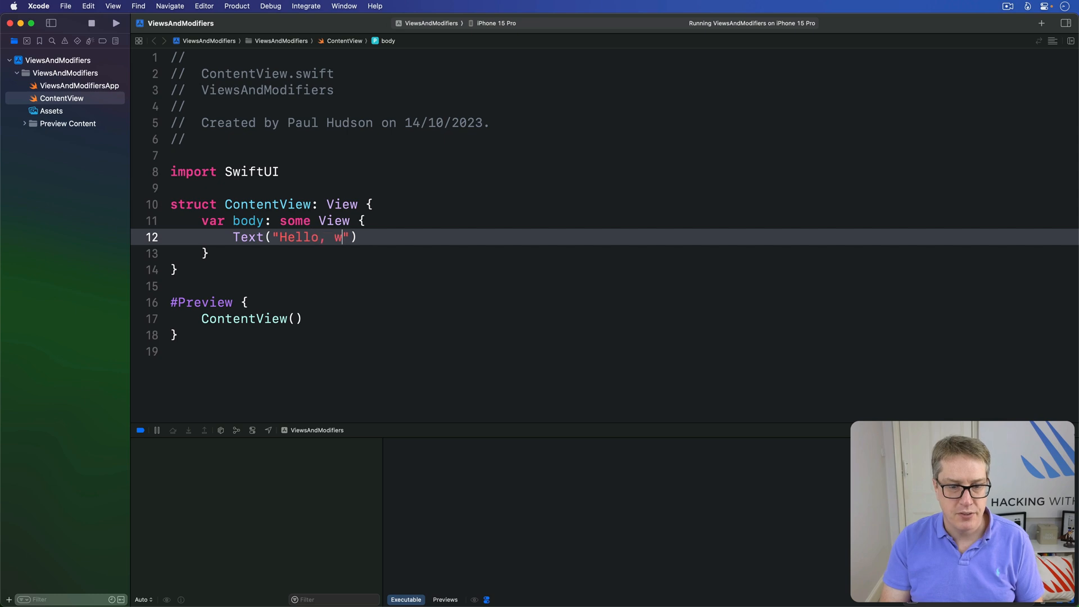
type("orld!\")")
type(".padding()")
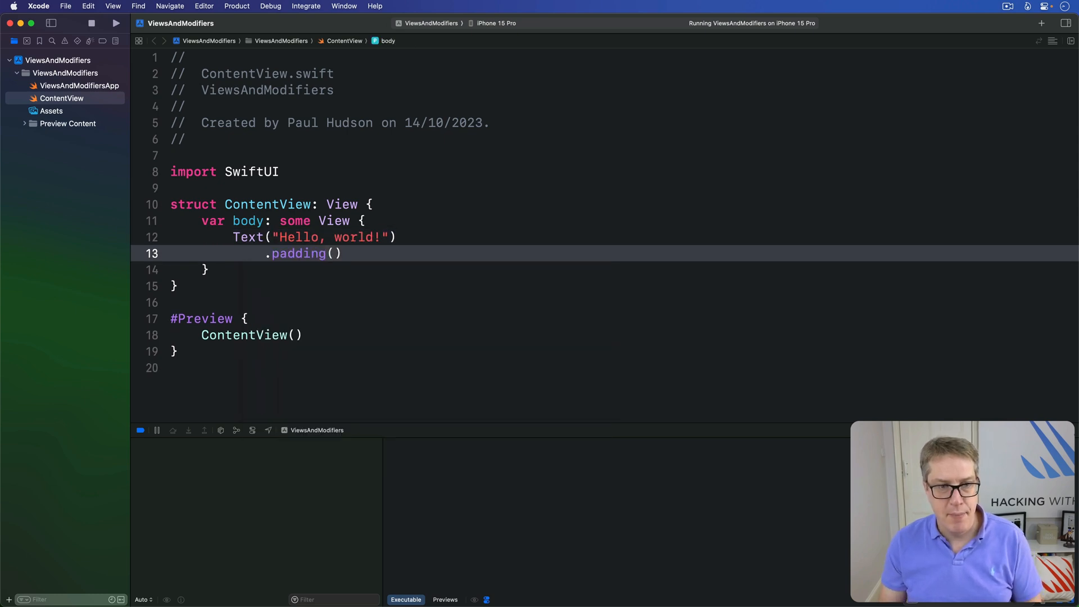
double_click(297, 253)
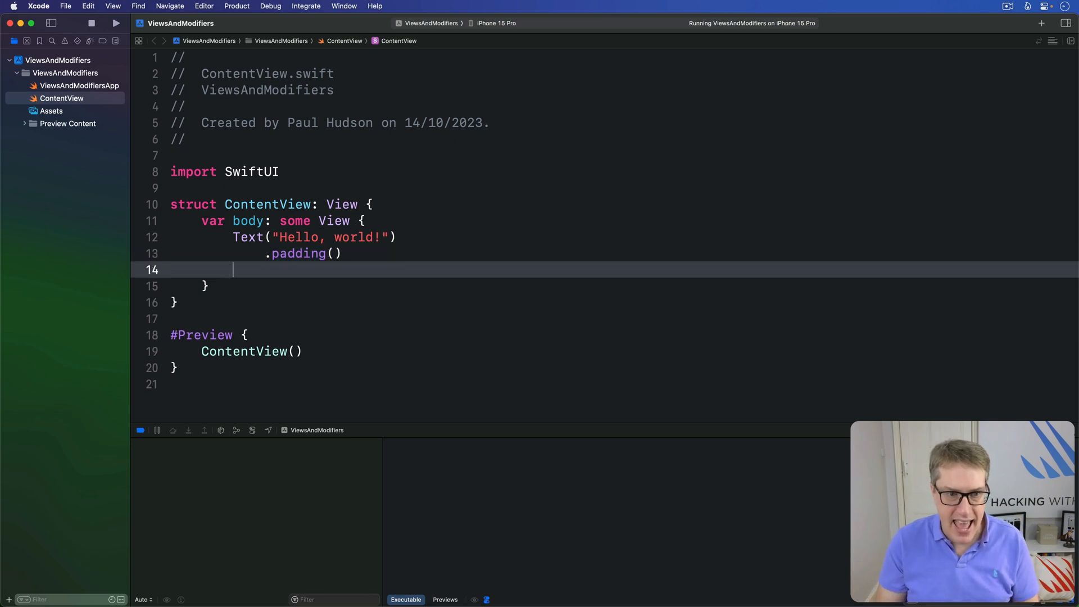
type(".background(.red")
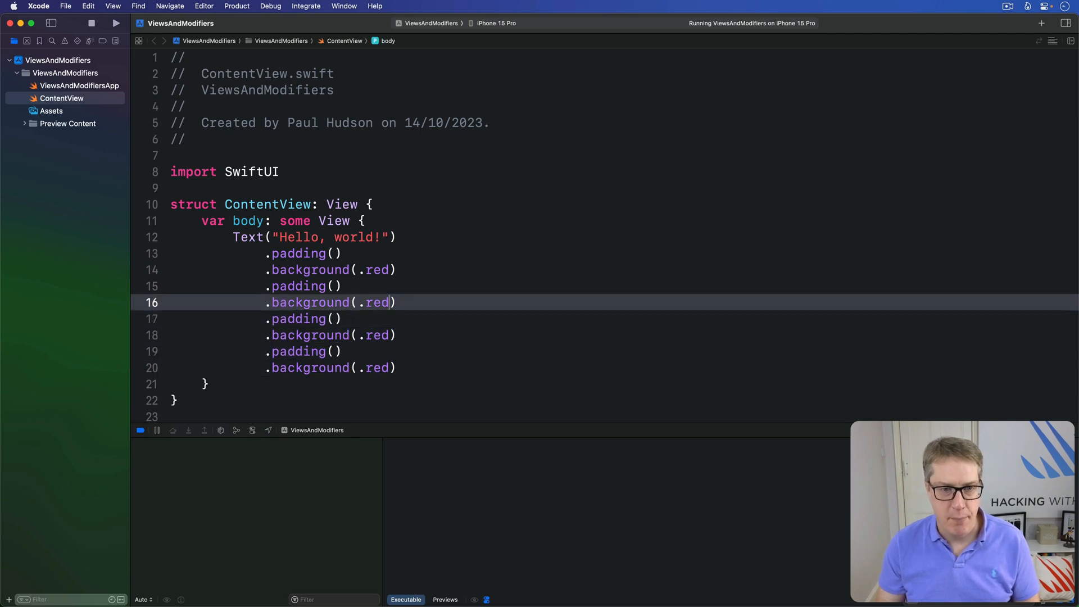
- Recolour the copied backgrounds to blue, green and yellow, then run the app
type("blue")
left_click(624, 335)
type("green")
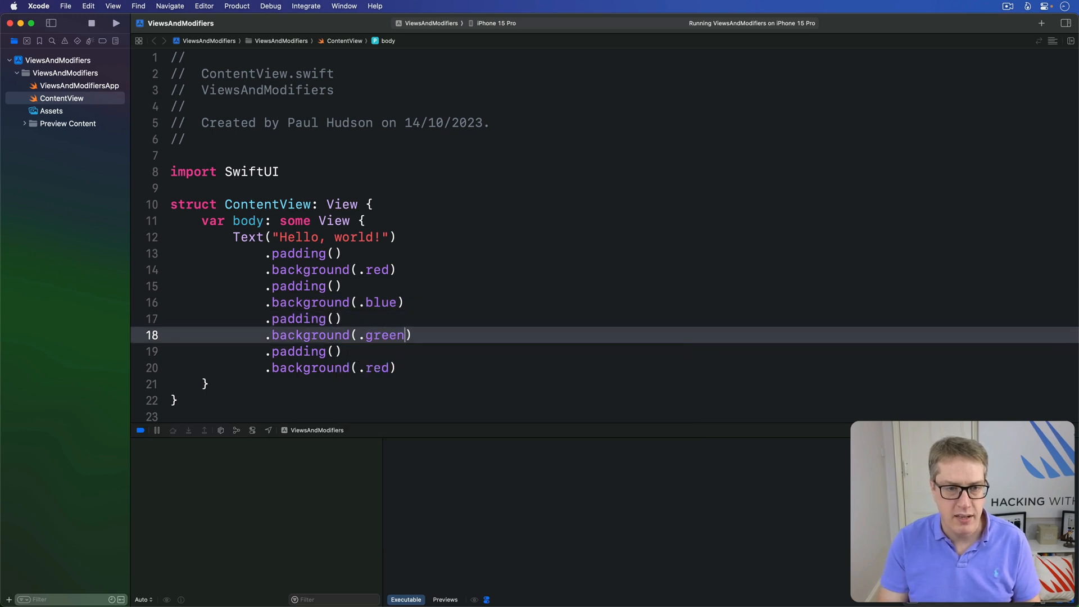
double_click(377, 368)
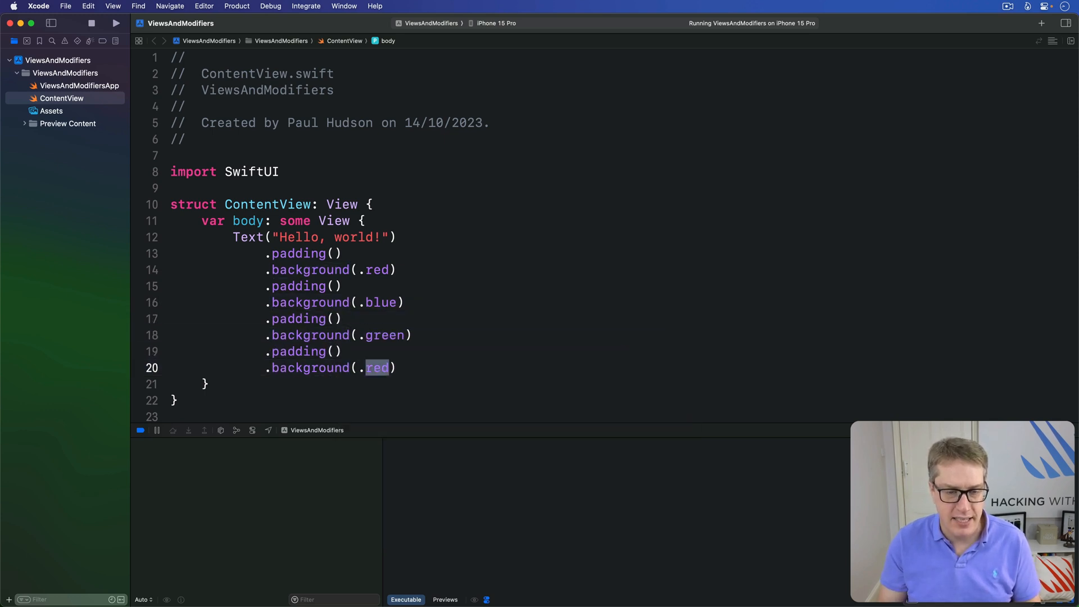
type("yellow")
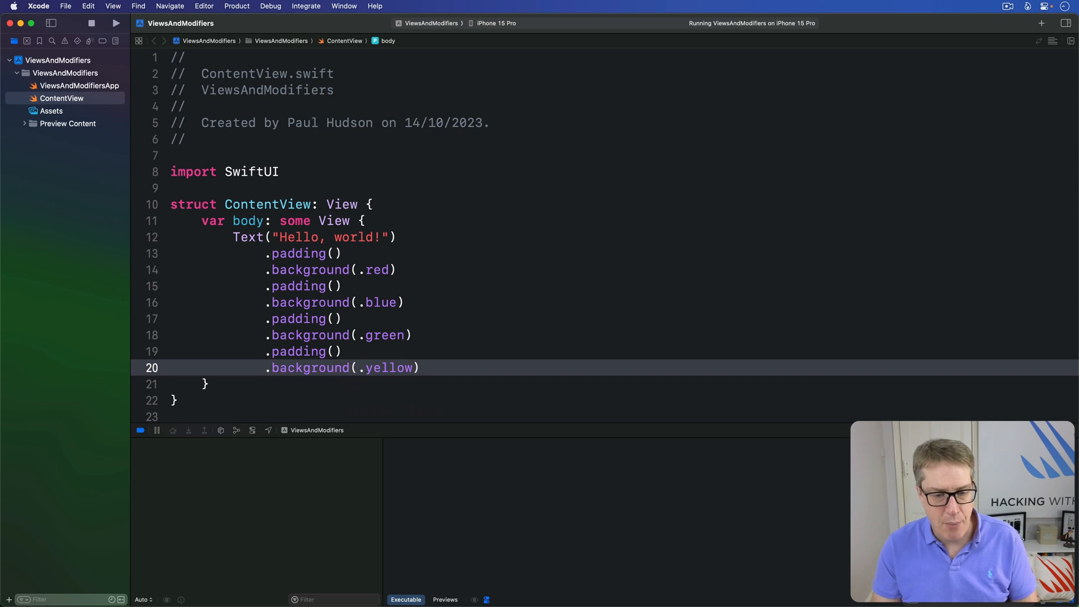
left_click(117, 23)
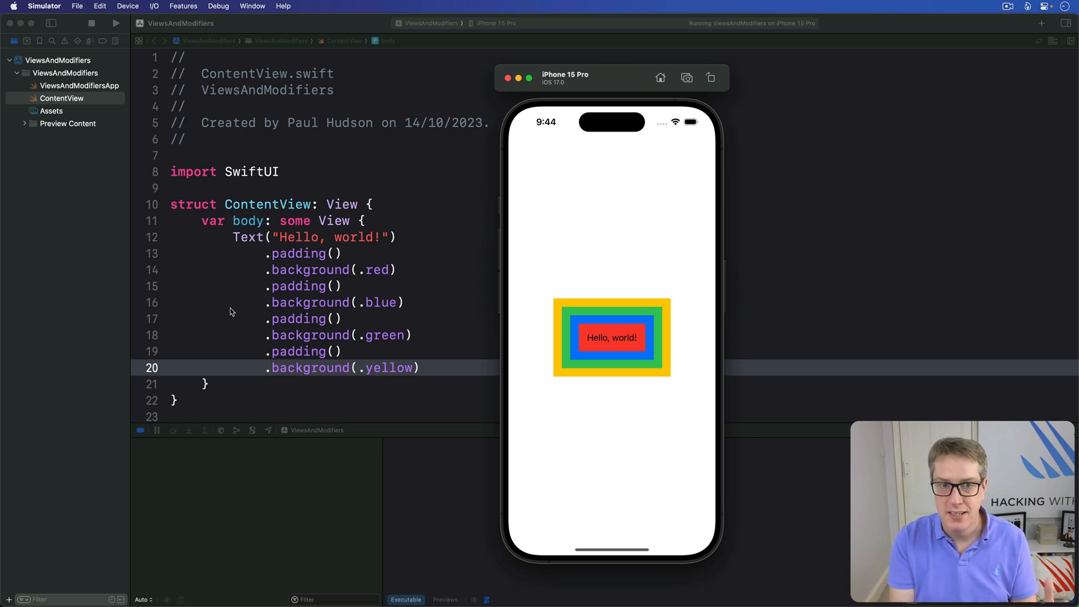
- Select the first padding, red background and second padding lines in Xcode
double_click(298, 253)
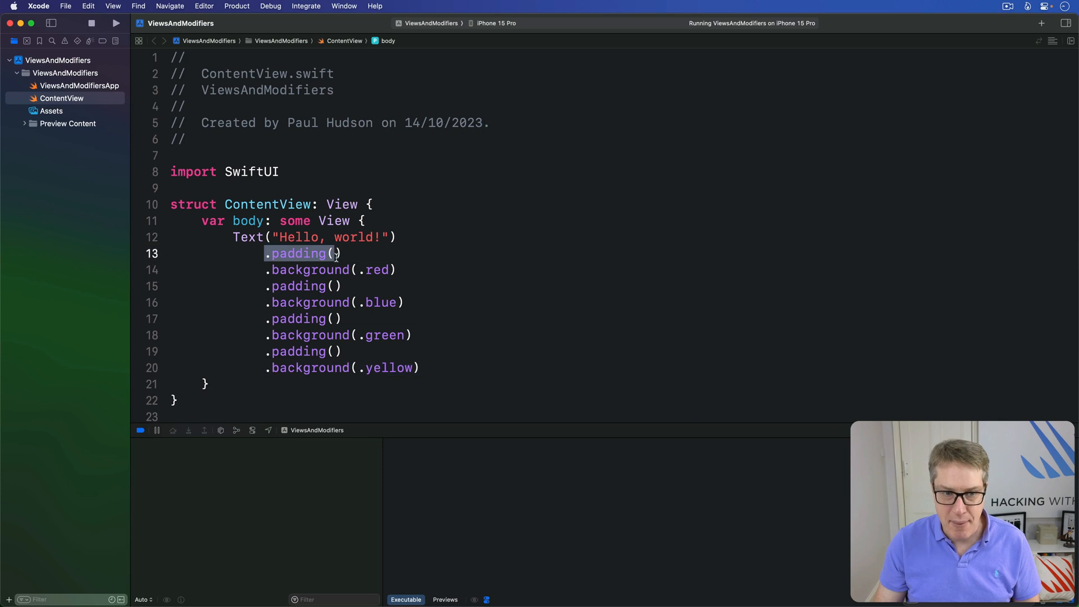
left_click_drag(264, 252, 342, 286)
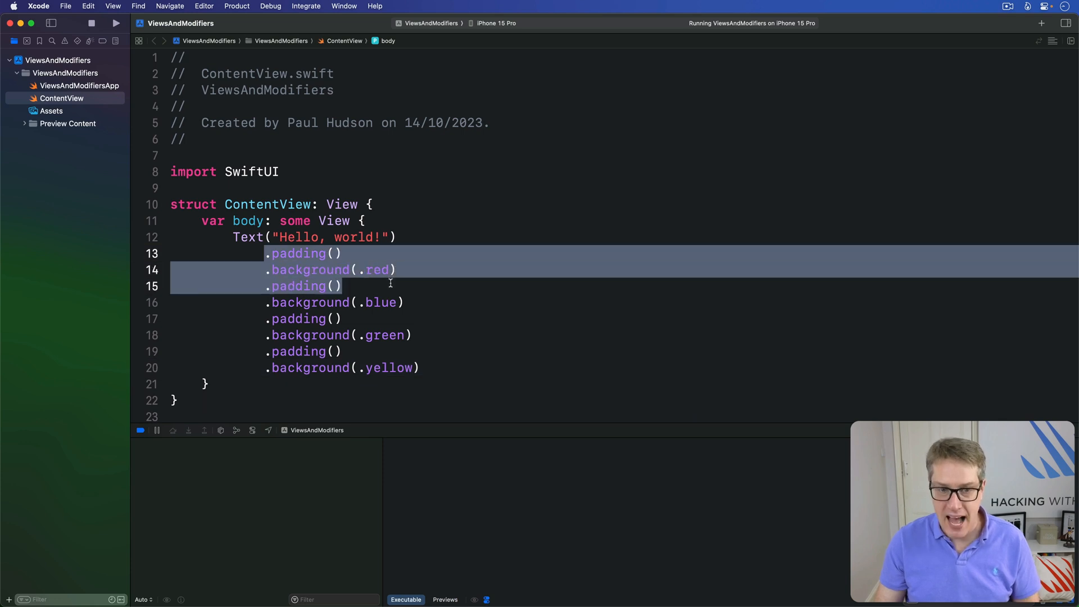